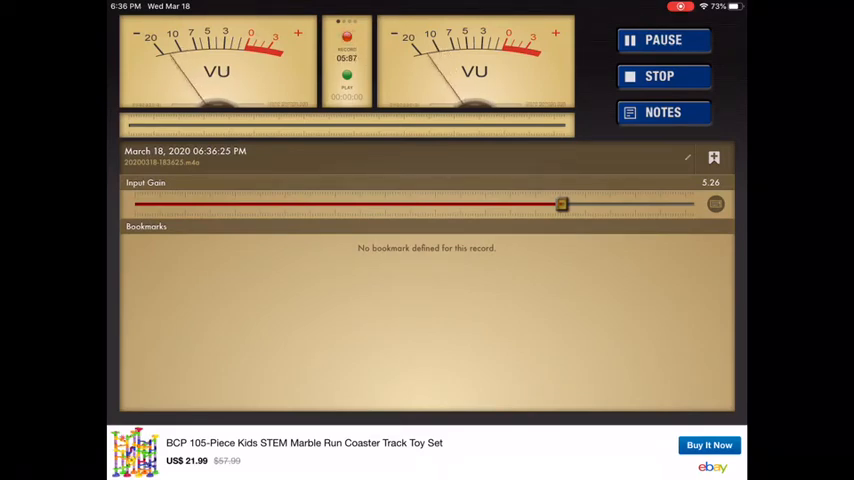
Stop the voice recording so it can be exported as a movie.
{"action": "left_click", "coordinate": [660, 40]}
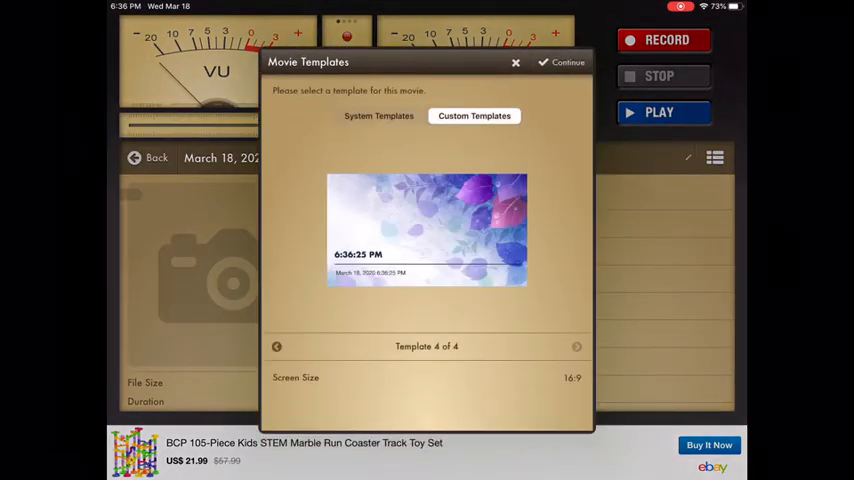
Choose the red floral custom Template 1 of 4 and export the recording as a movie.
{"action": "left_click", "coordinate": [378, 116]}
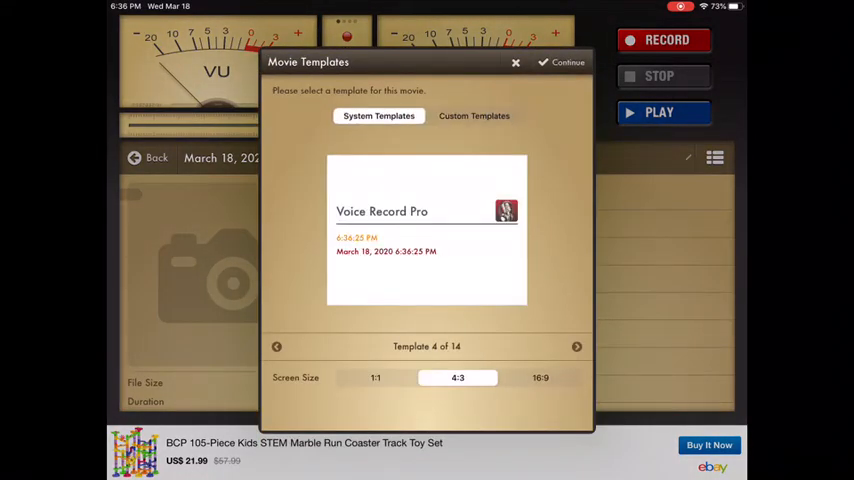
{"action": "left_click", "coordinate": [474, 116]}
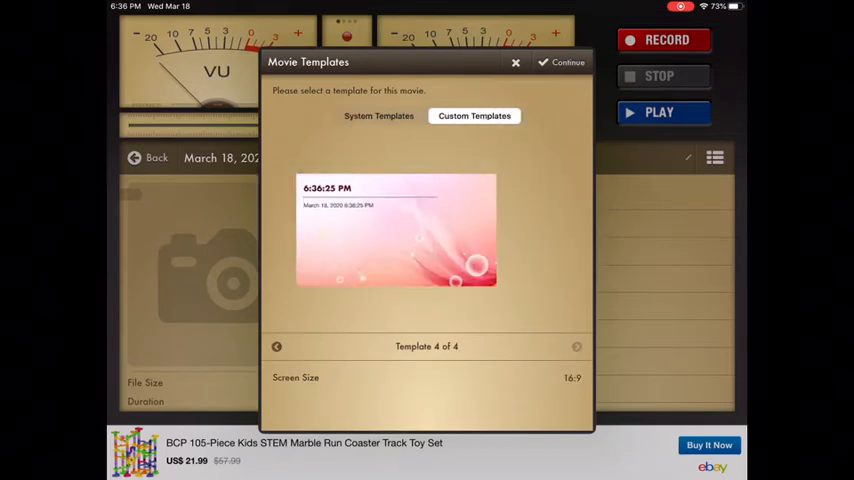
{"action": "left_click", "coordinate": [576, 346]}
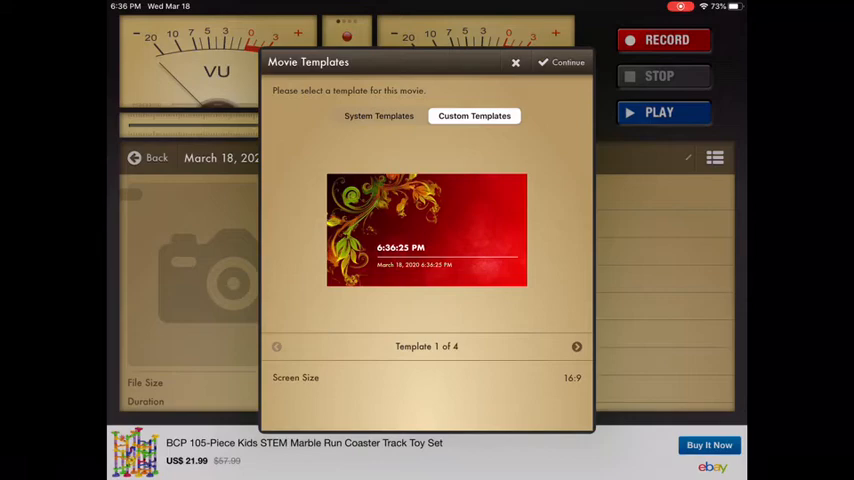
{"action": "left_click", "coordinate": [378, 116]}
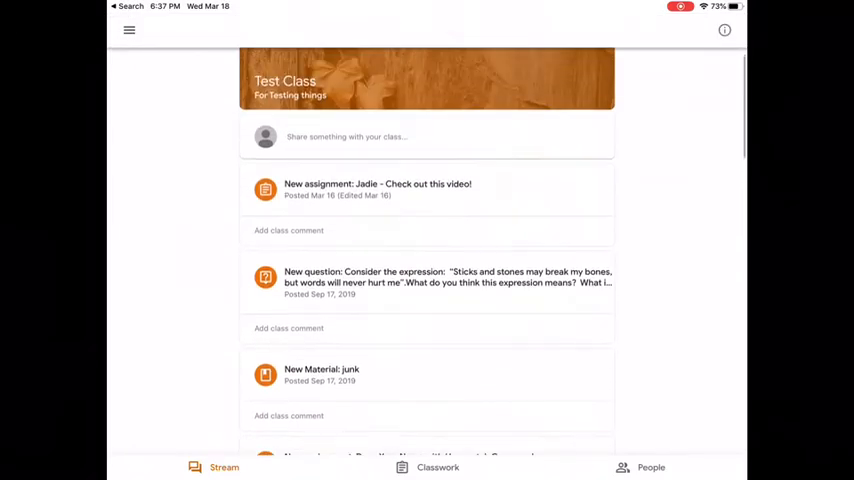
Refresh the Test Class stream and expand Your work on 'Turn in a test of your voice here!'.
{"action": "left_click", "coordinate": [288, 230]}
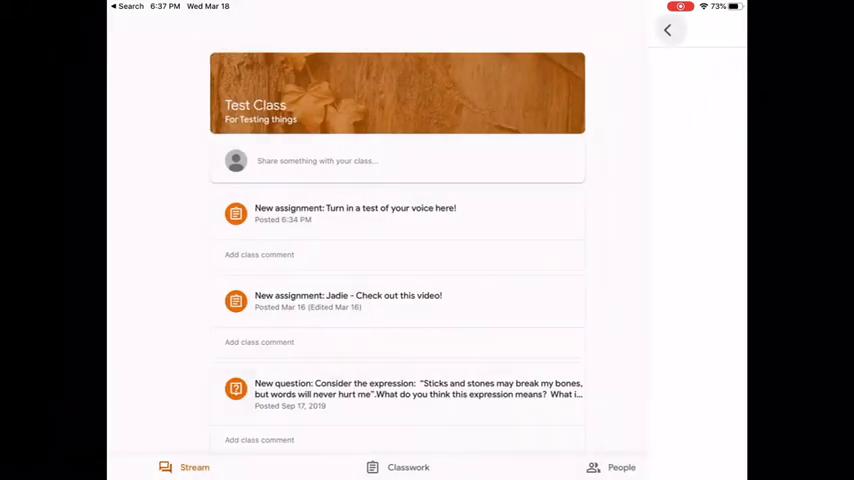
{"action": "left_click", "coordinate": [356, 208]}
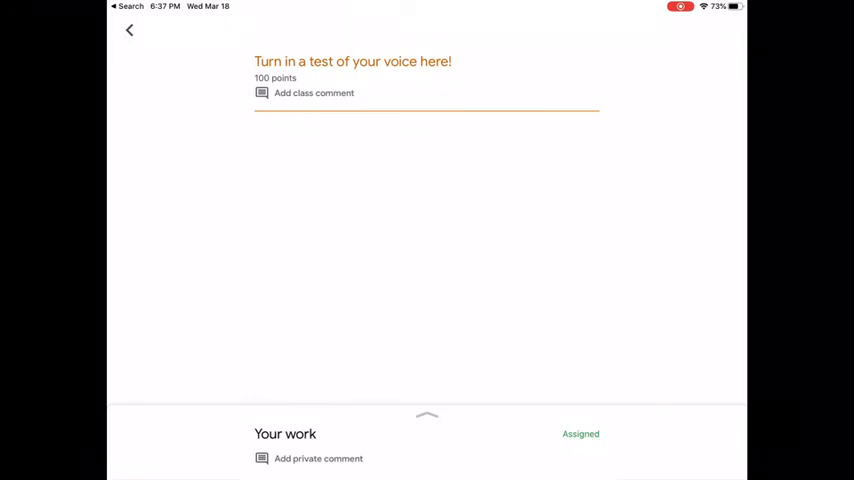
{"action": "left_click", "coordinate": [426, 414]}
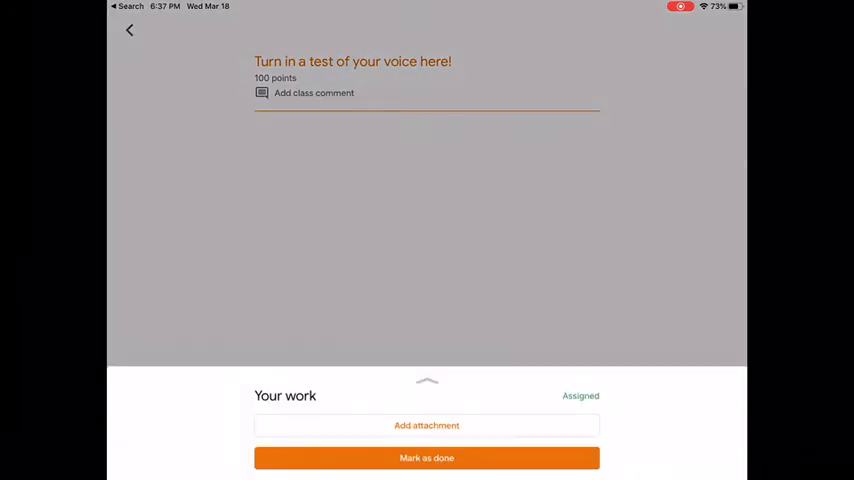
Attach the exported red floral video from All Photos to the assignment's work.
{"action": "left_click", "coordinate": [426, 424]}
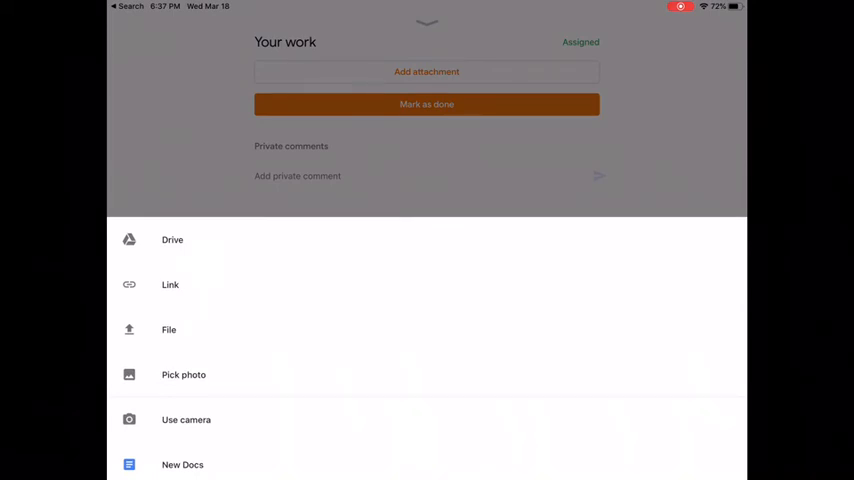
{"action": "left_click", "coordinate": [184, 374]}
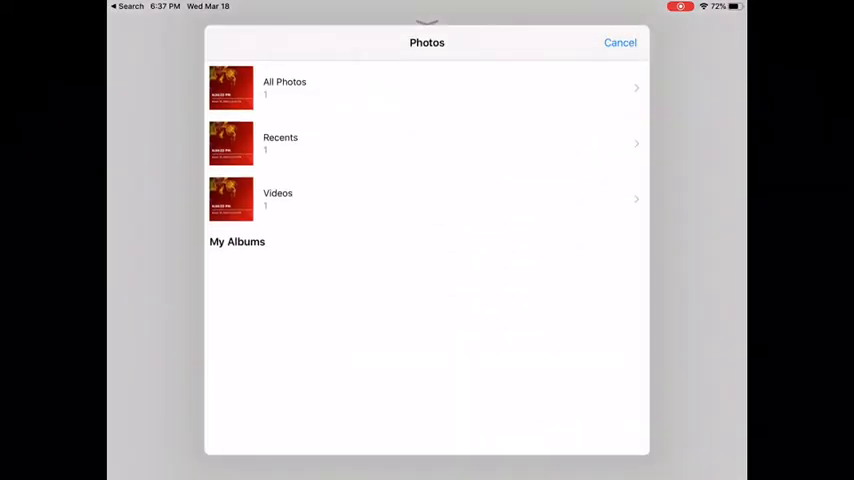
{"action": "left_click", "coordinate": [284, 88]}
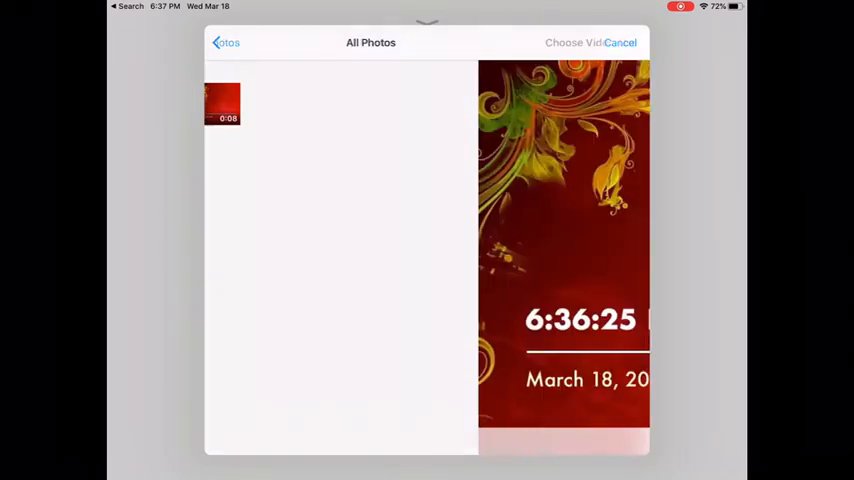
{"action": "left_click", "coordinate": [220, 100]}
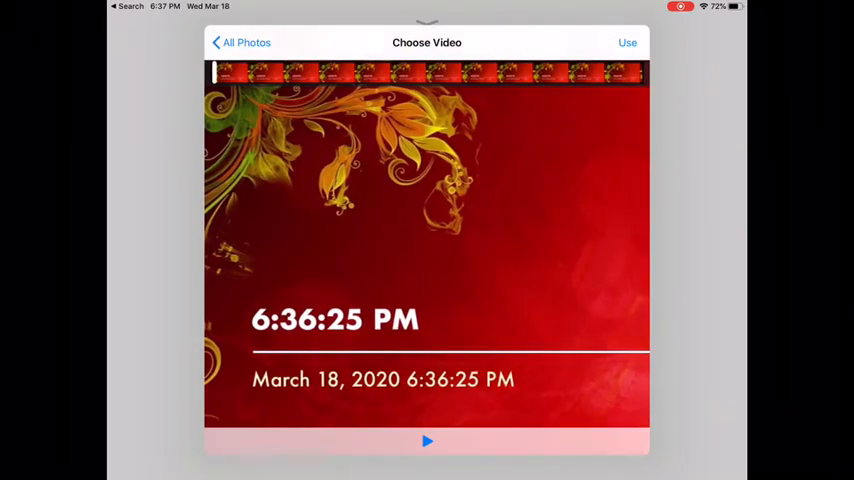
{"action": "left_click", "coordinate": [626, 42]}
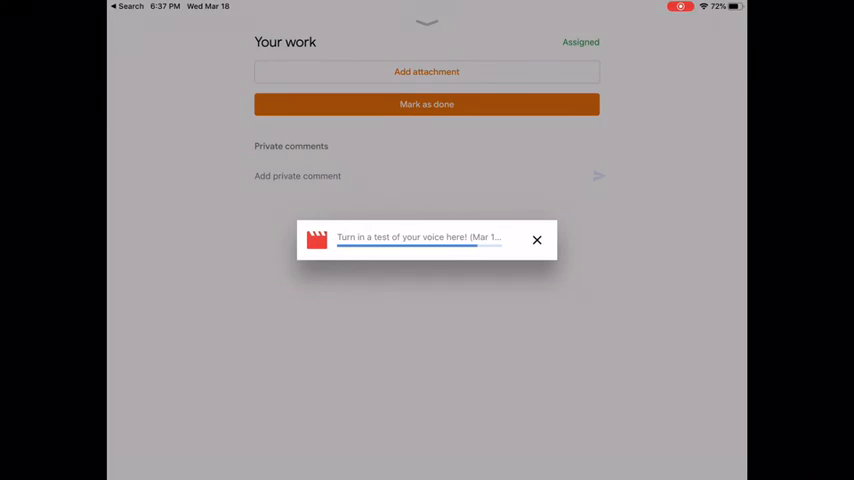
Turn in the assignment with the MOV video attached and confirm the submission.
{"action": "left_click", "coordinate": [536, 240]}
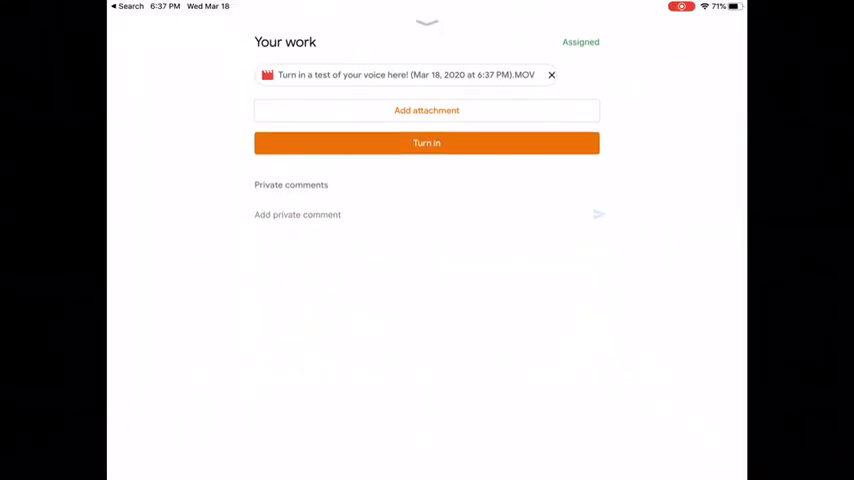
{"action": "left_click", "coordinate": [426, 142]}
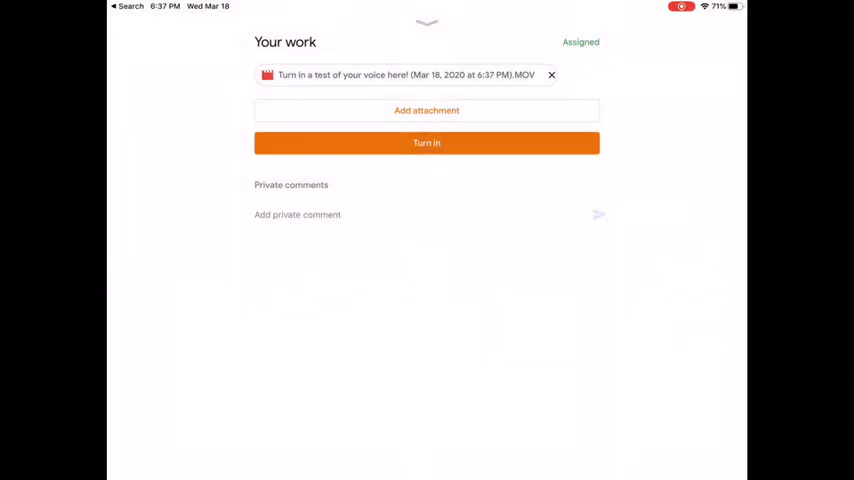
{"action": "left_click", "coordinate": [426, 142]}
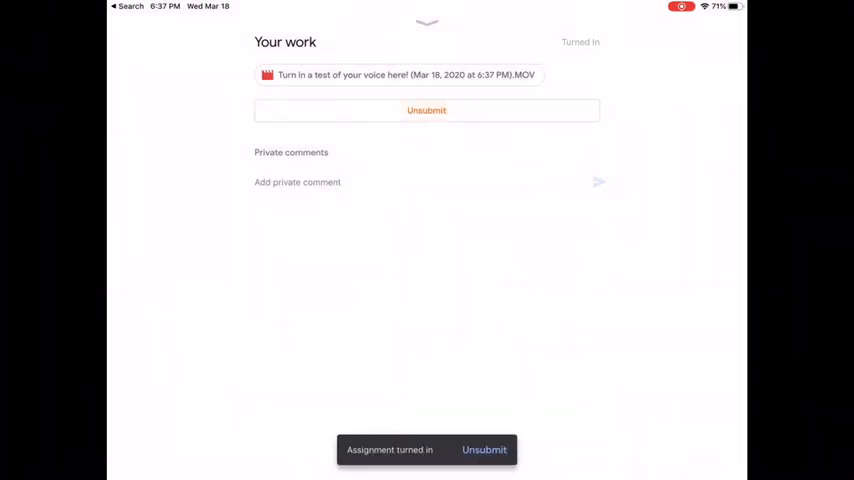